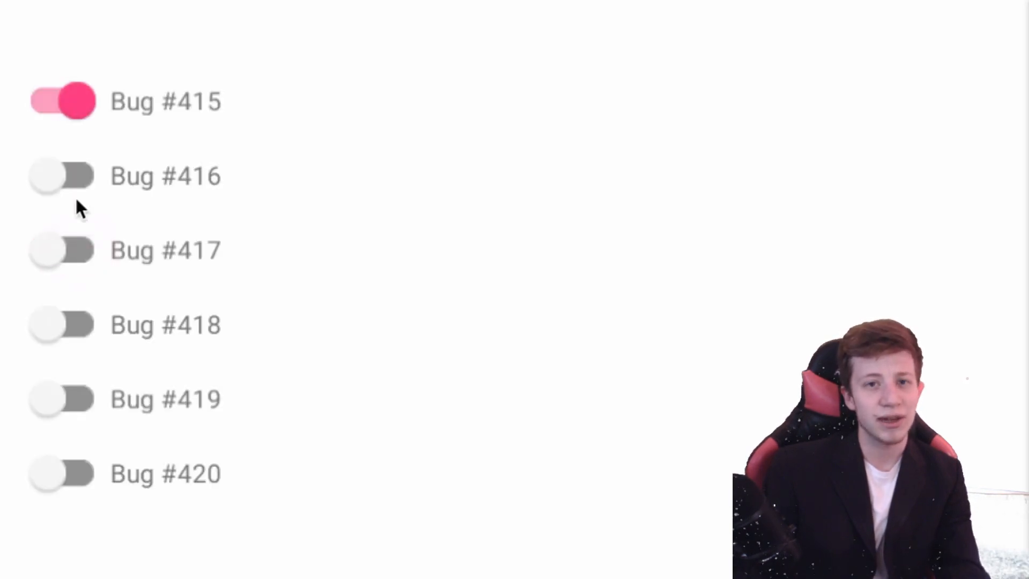
- Switch off the Bug #415 and Bug #420 toggles, leaving only Bug #417 on
{"action": "left_click", "coordinate": [61, 250]}
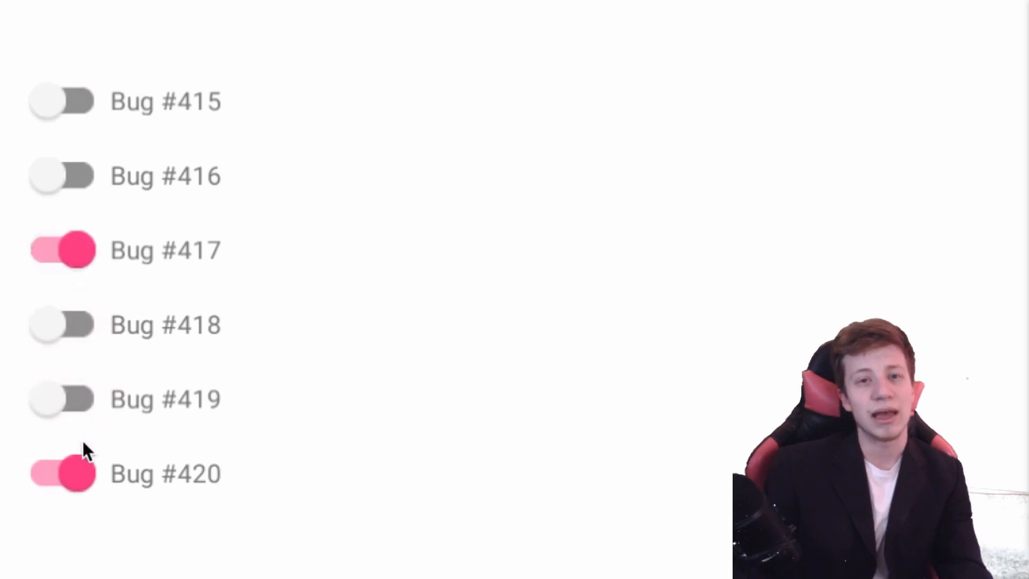
{"action": "left_click", "coordinate": [62, 473]}
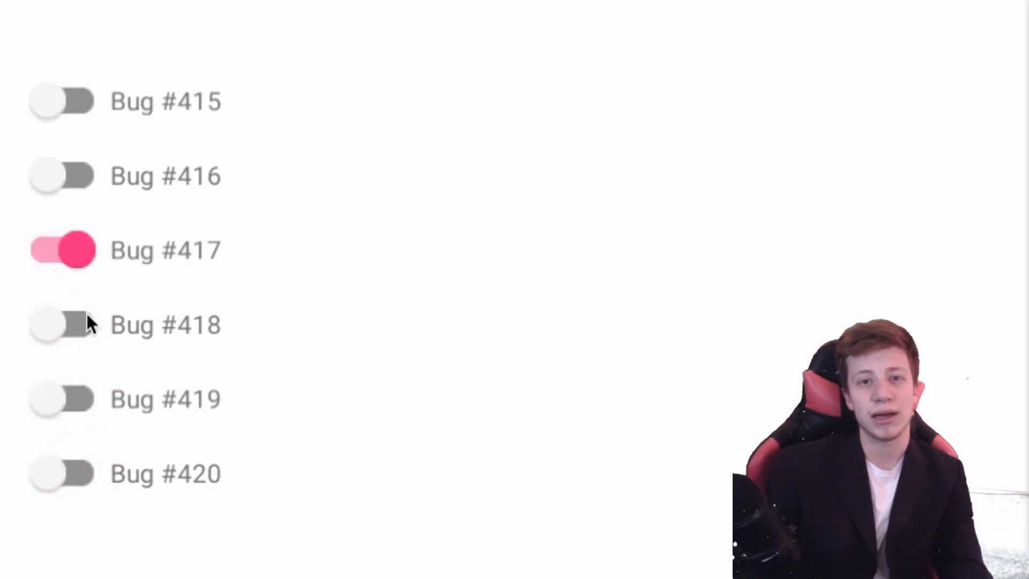